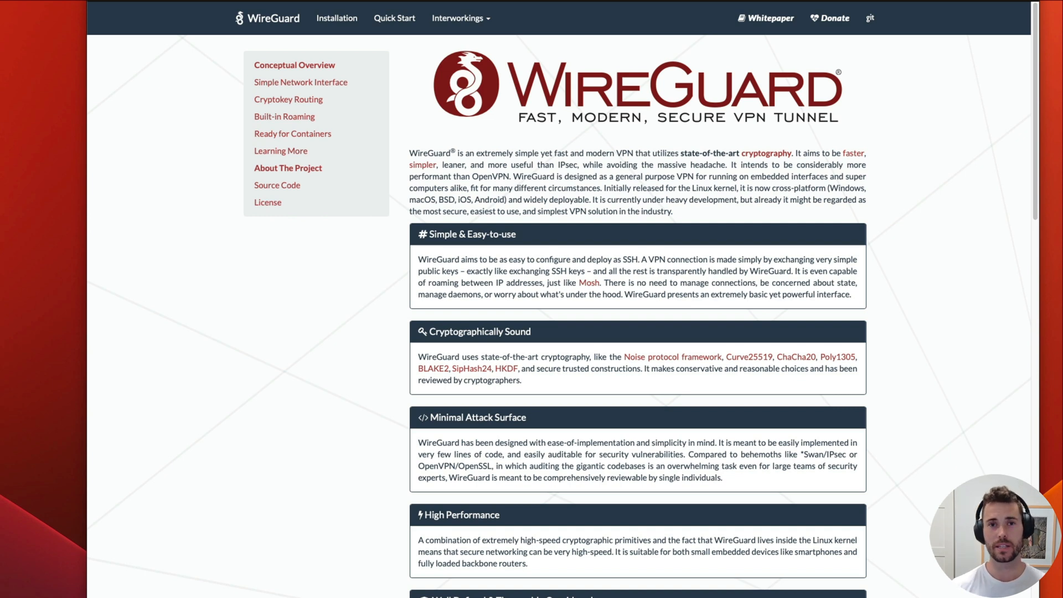
mouse_move(555, 254)
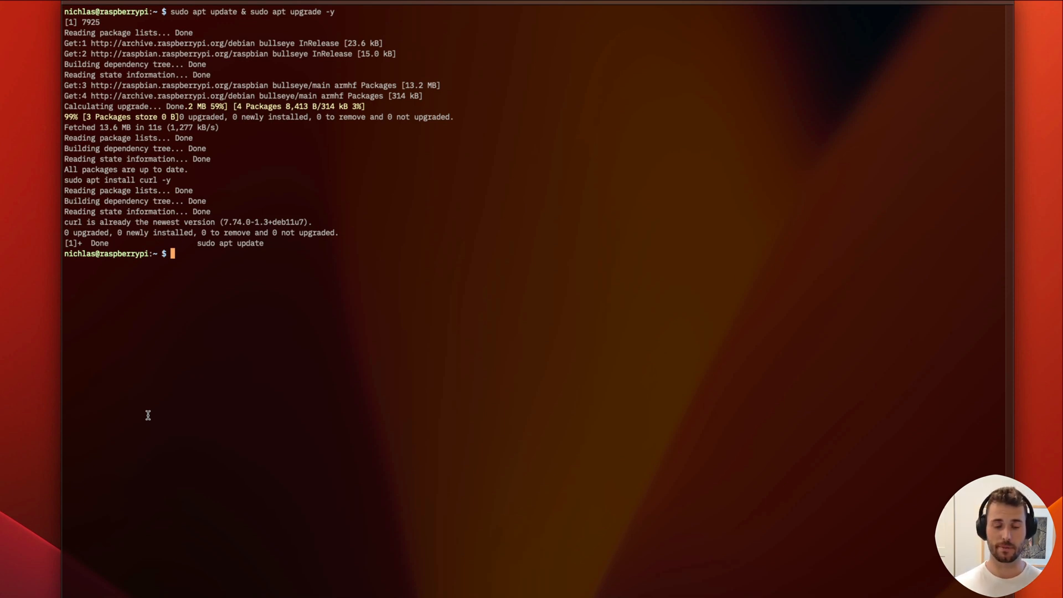
text(curl -L https://install.pivpn.io | bash)
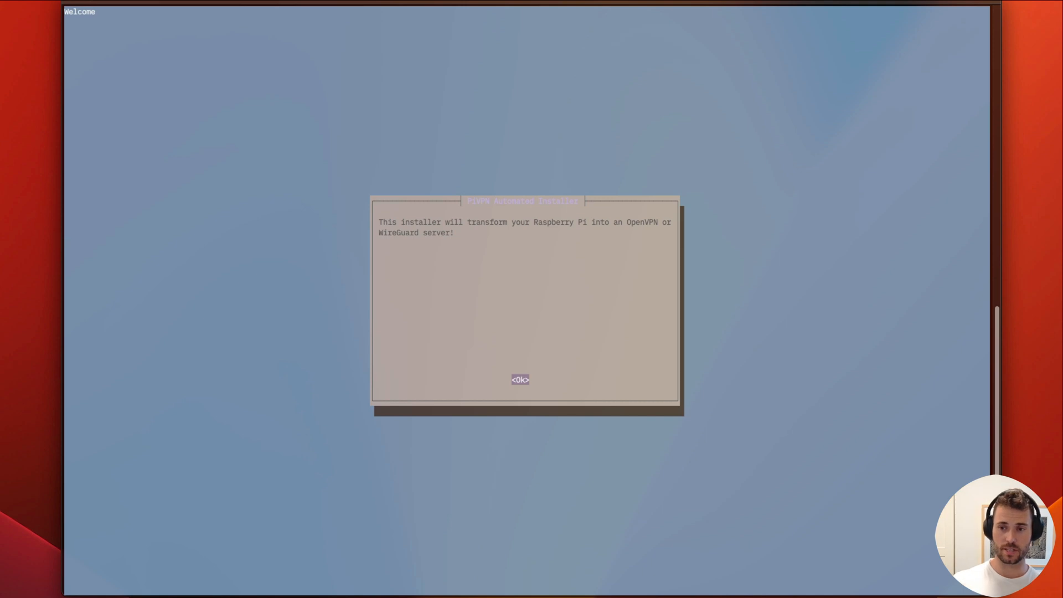
Step: Accept the welcome and static IP notices, choose eth0 as interface and WireGuard as the VPN
click(519, 379)
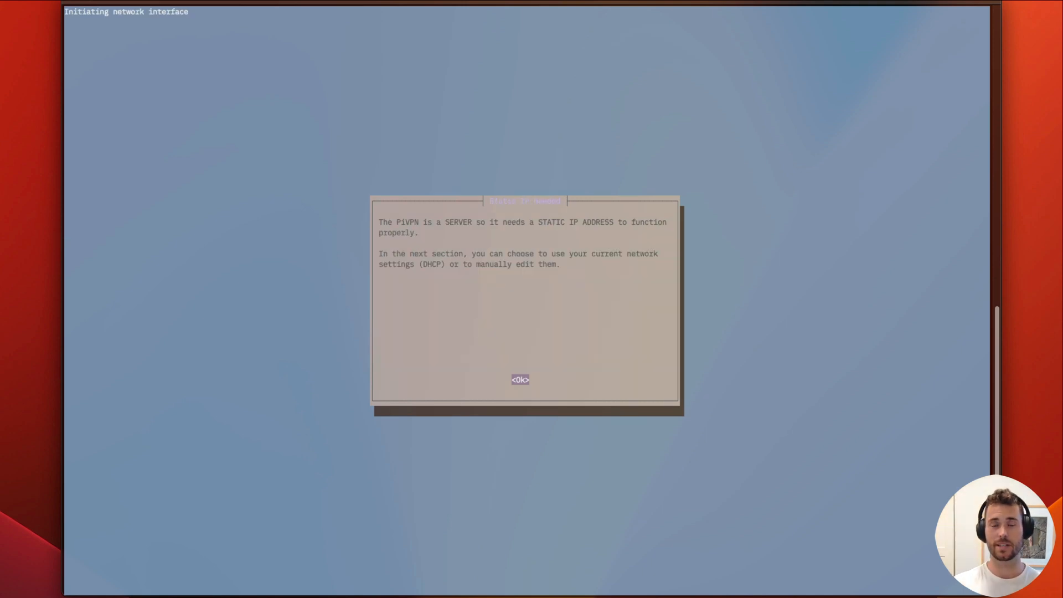
click(520, 379)
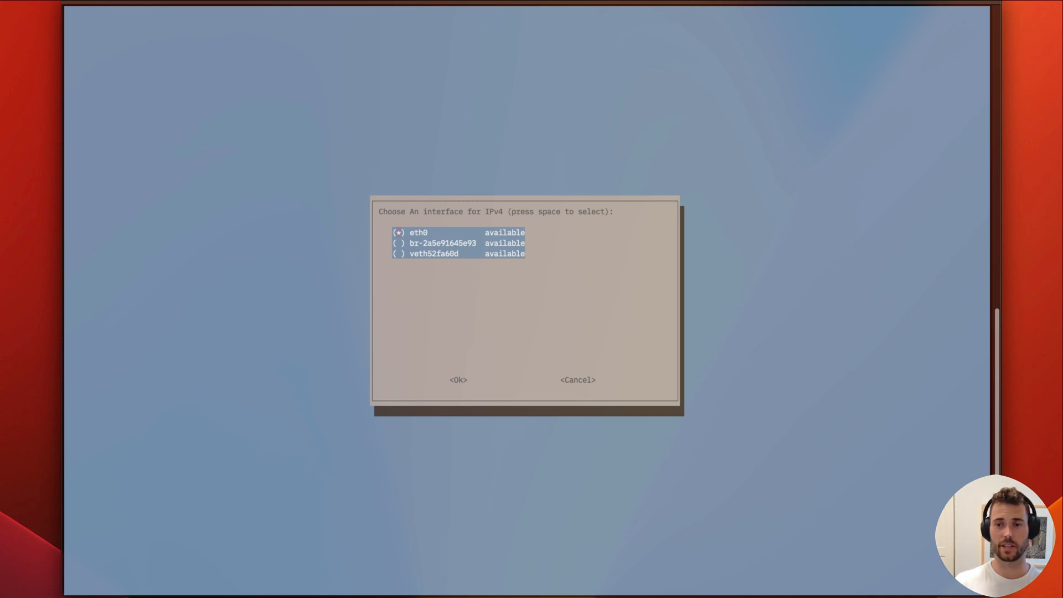
click(458, 380)
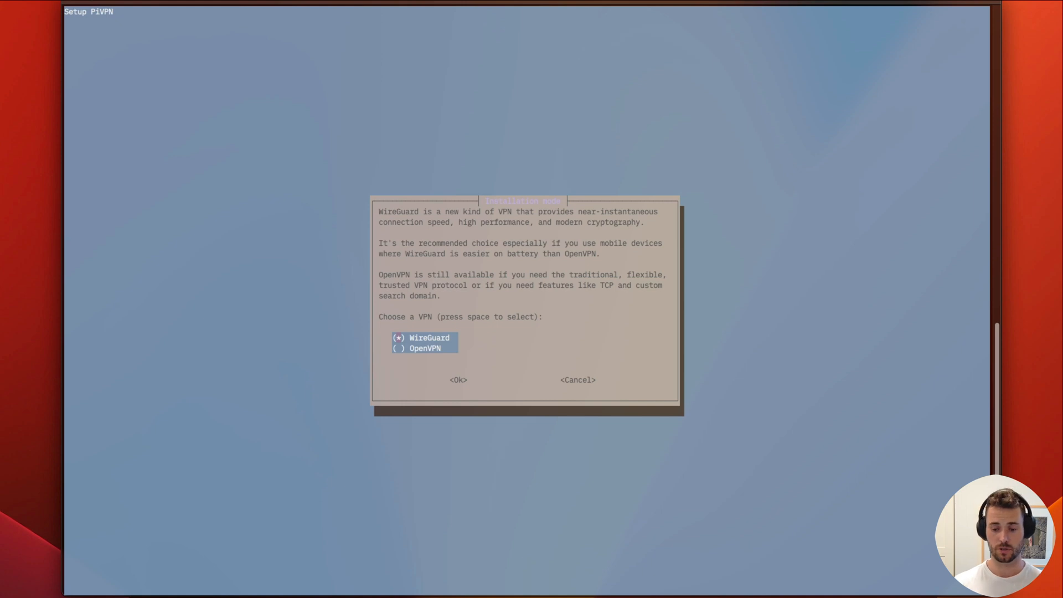
click(458, 379)
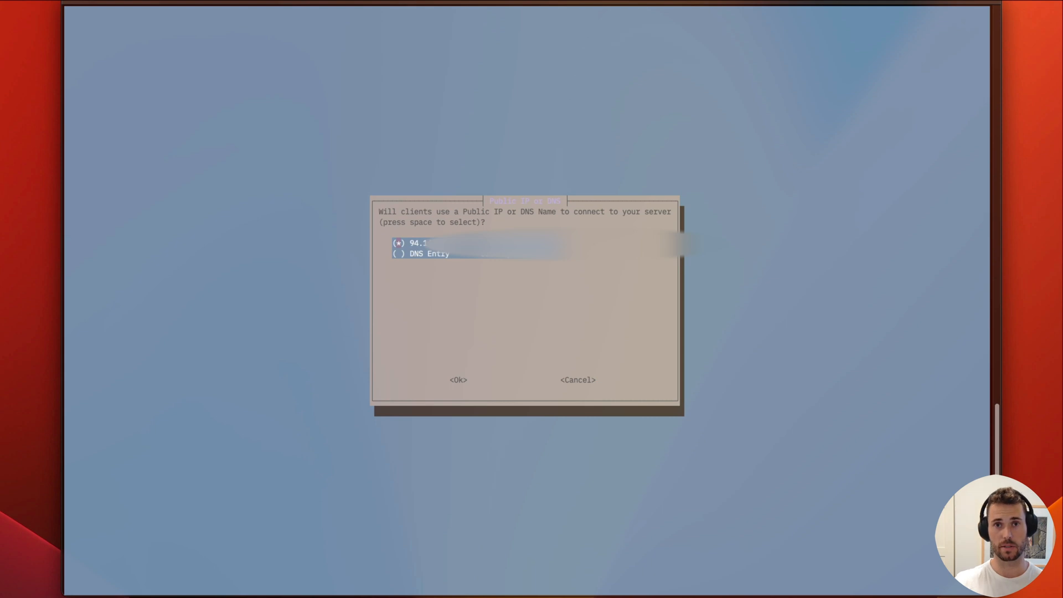
Step: Choose public IP for clients, generate the server keys and accept the unattended upgrades notice
click(458, 380)
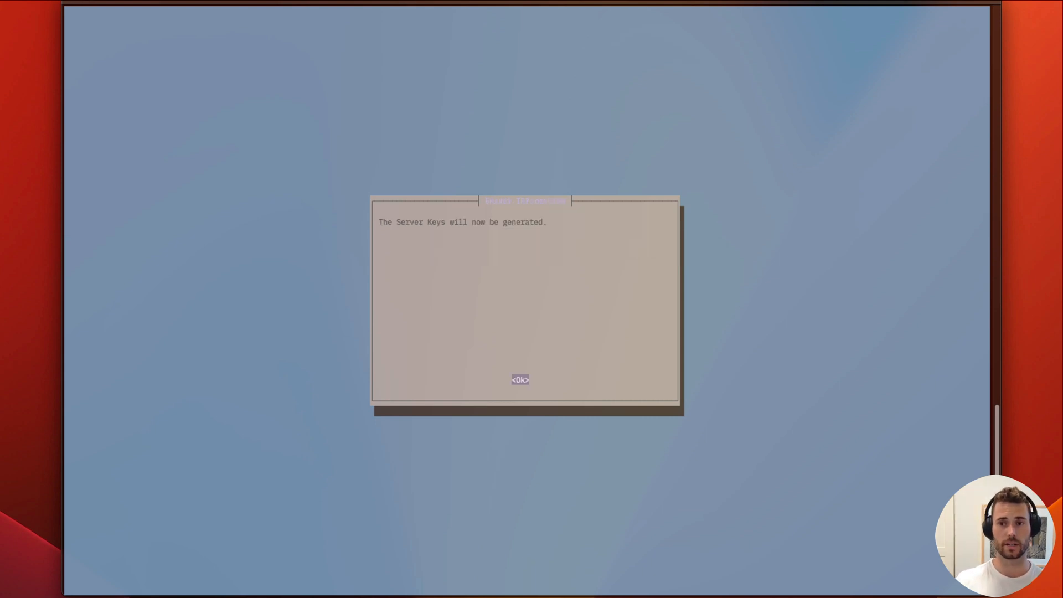
click(519, 380)
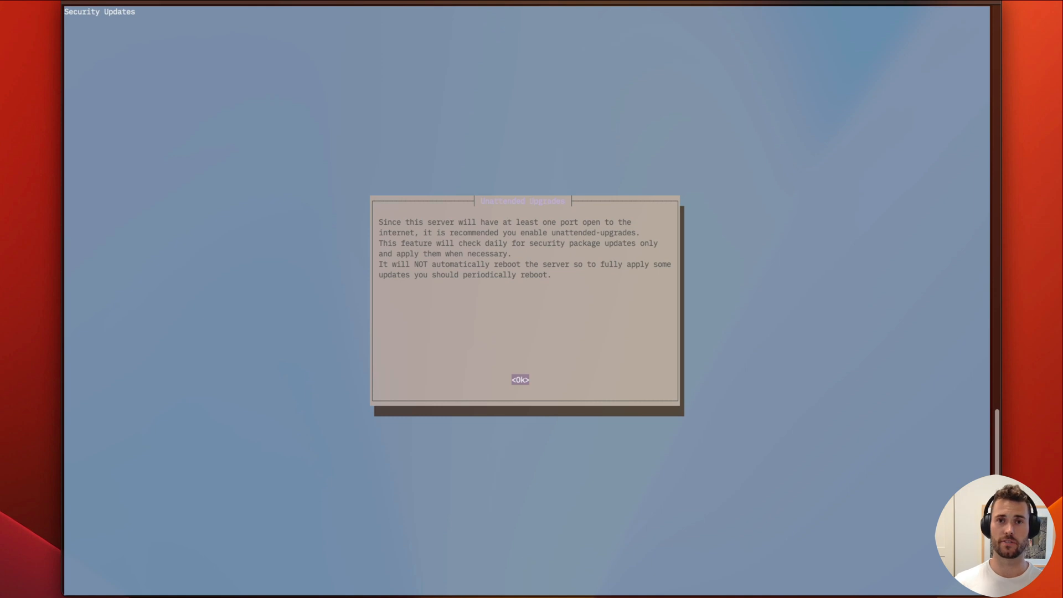
click(519, 379)
text(sudo pivpn add)
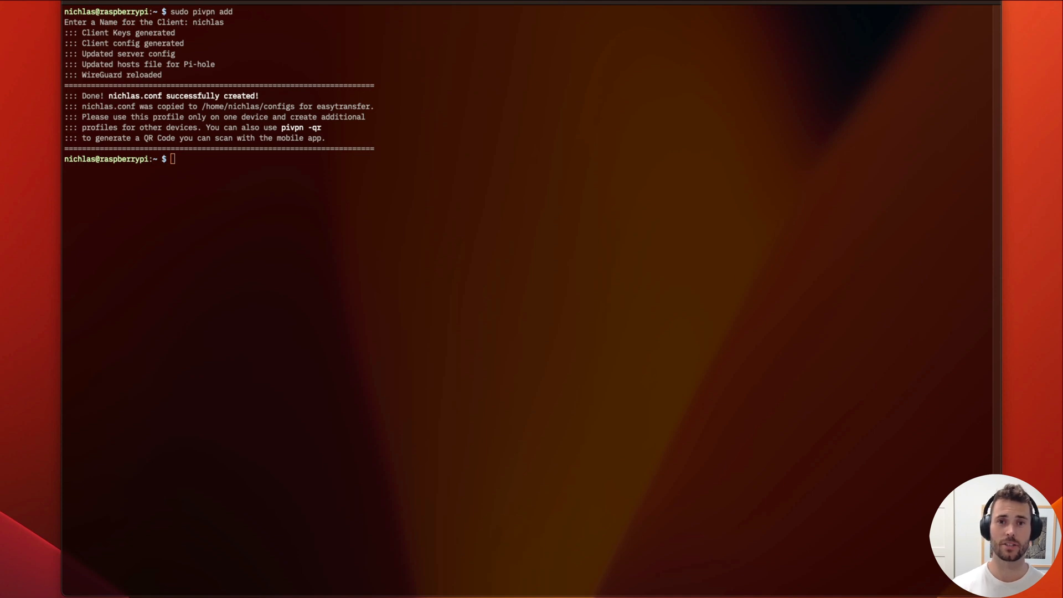
Step: Add a WireGuard client named nichlas and request its QR code with pivpn -qr
text(pivpn -qr PROFILENAME)
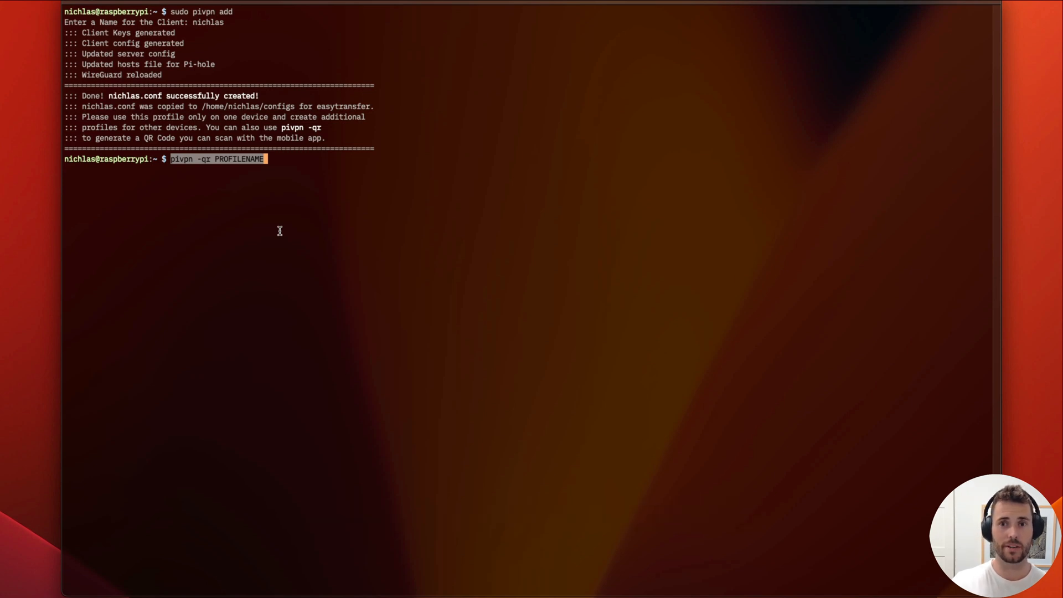
text(nichlas)
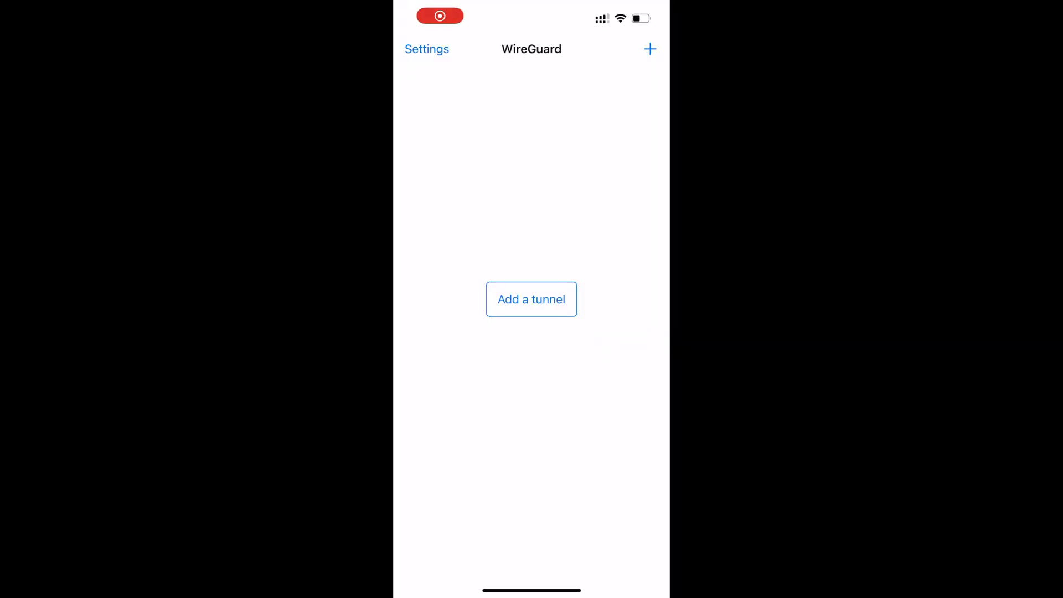
Step: Import a tunnel from the QR code, save it as pivpn and switch it on
click(531, 299)
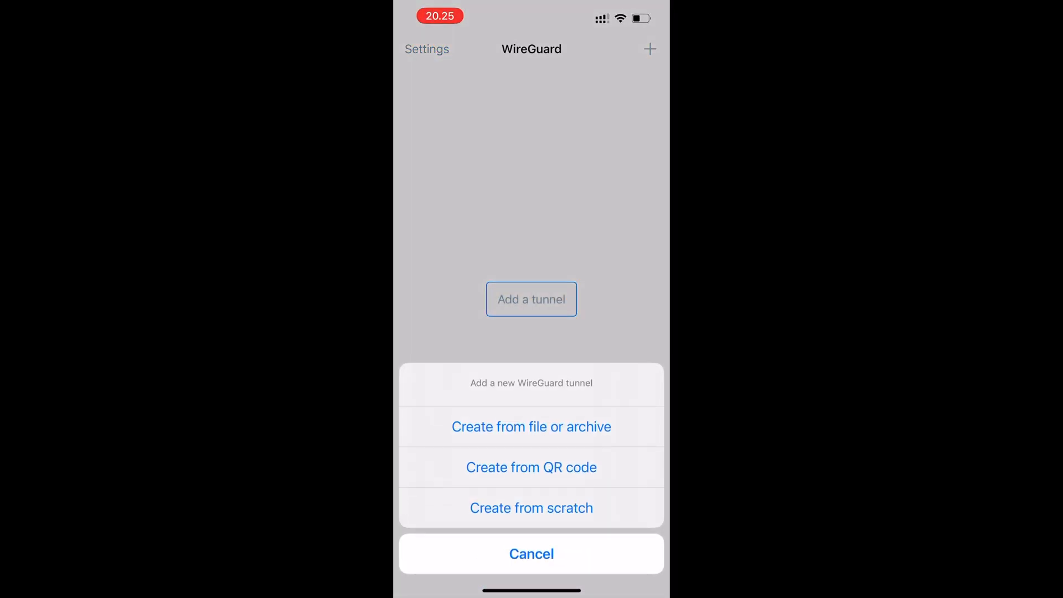
click(531, 467)
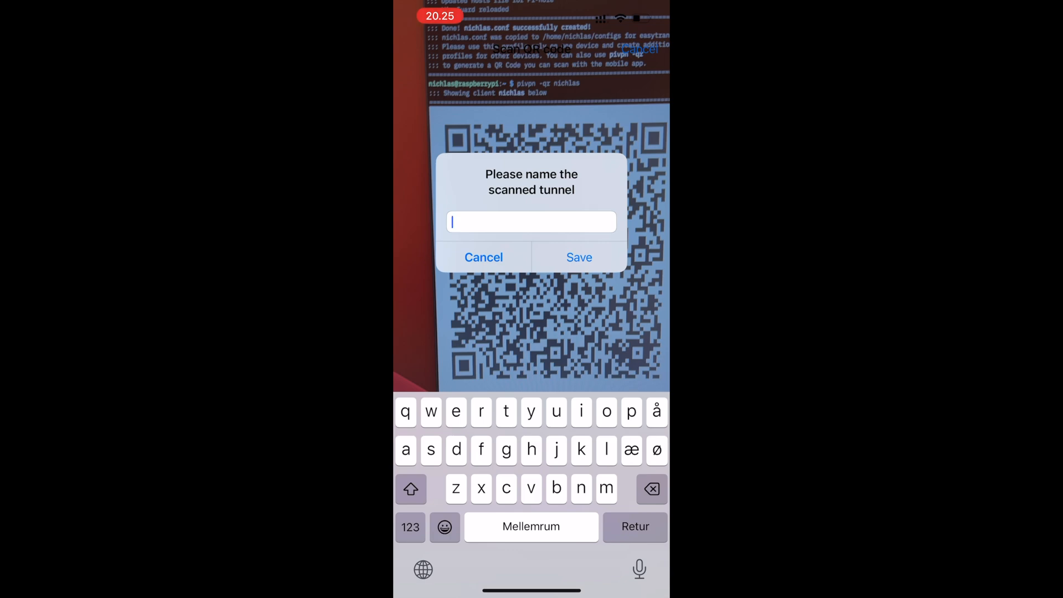
click(579, 257)
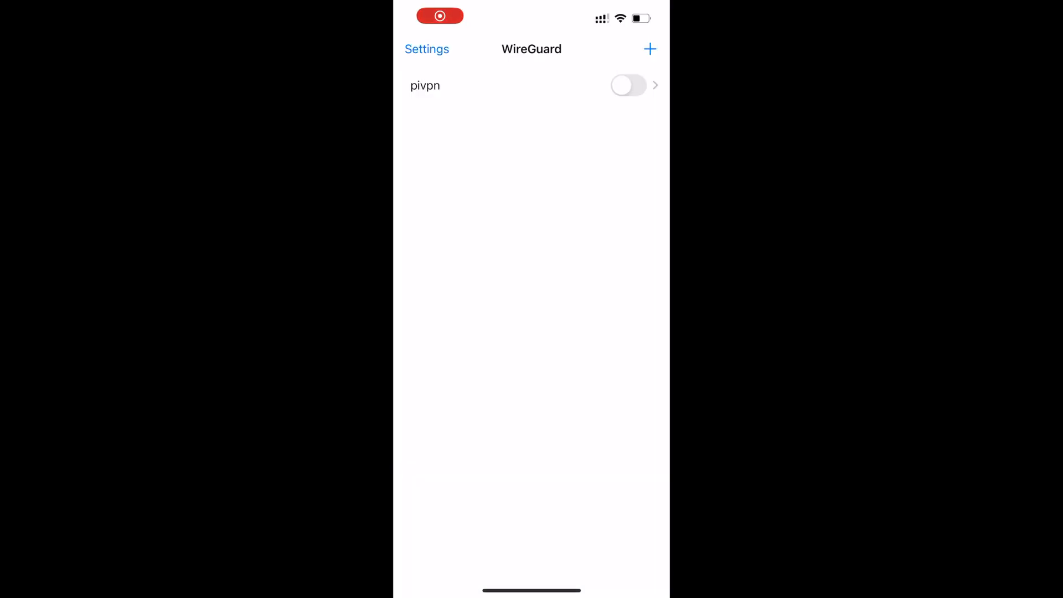
click(628, 84)
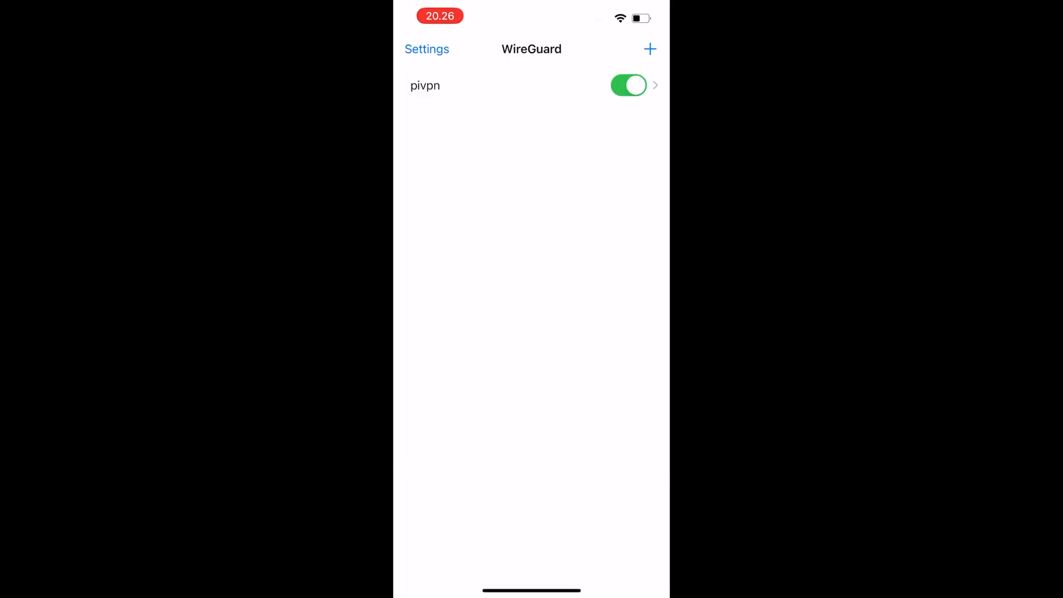